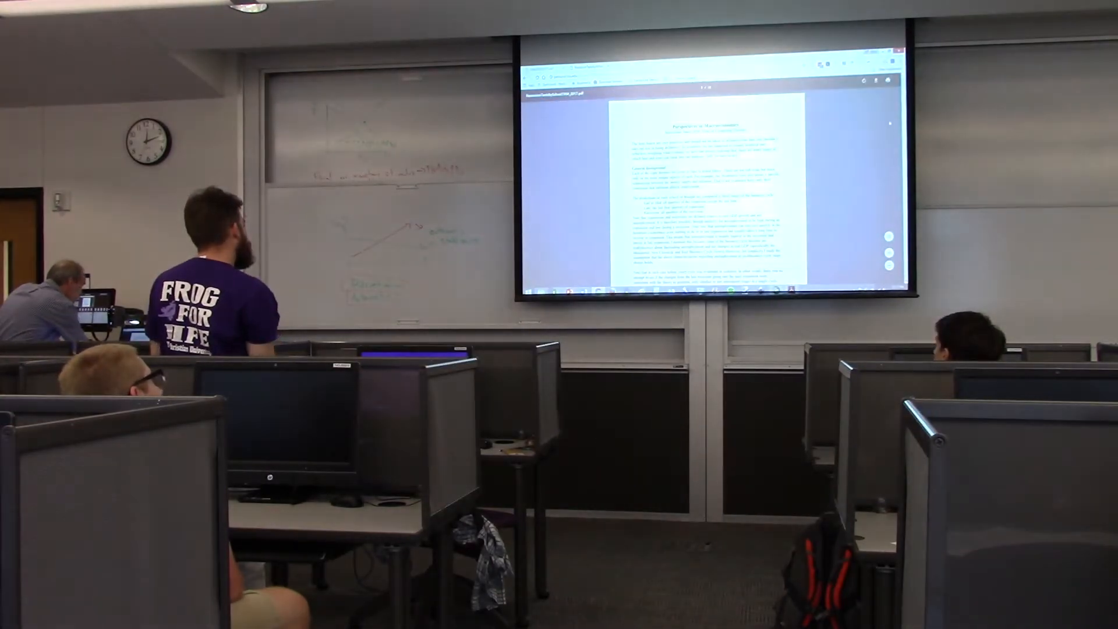
scroll("down", 3)
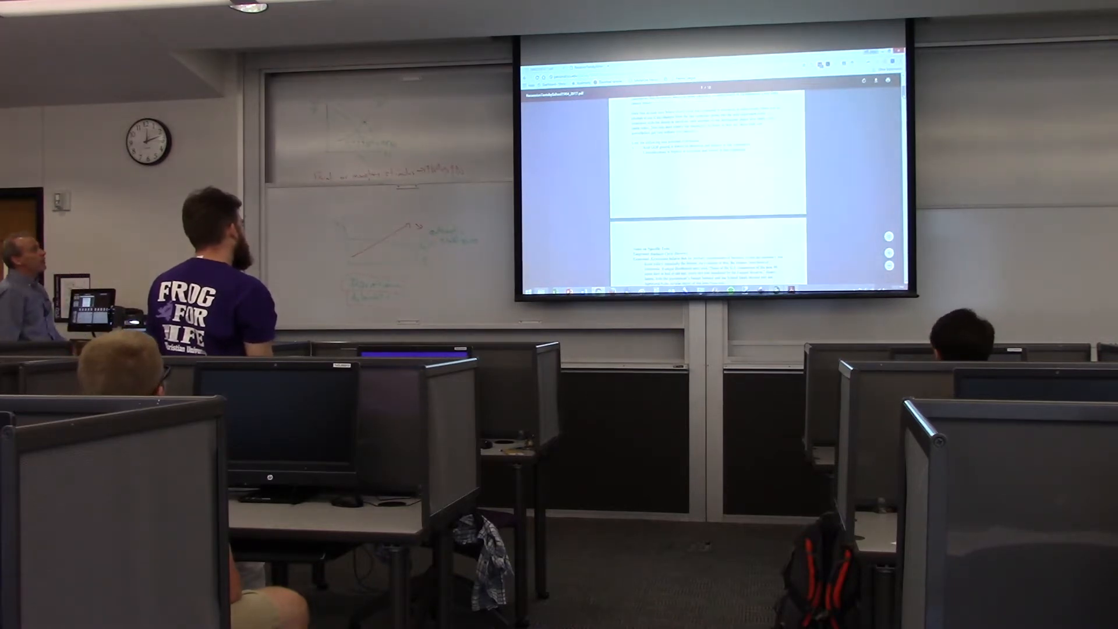
scroll("down", 3)
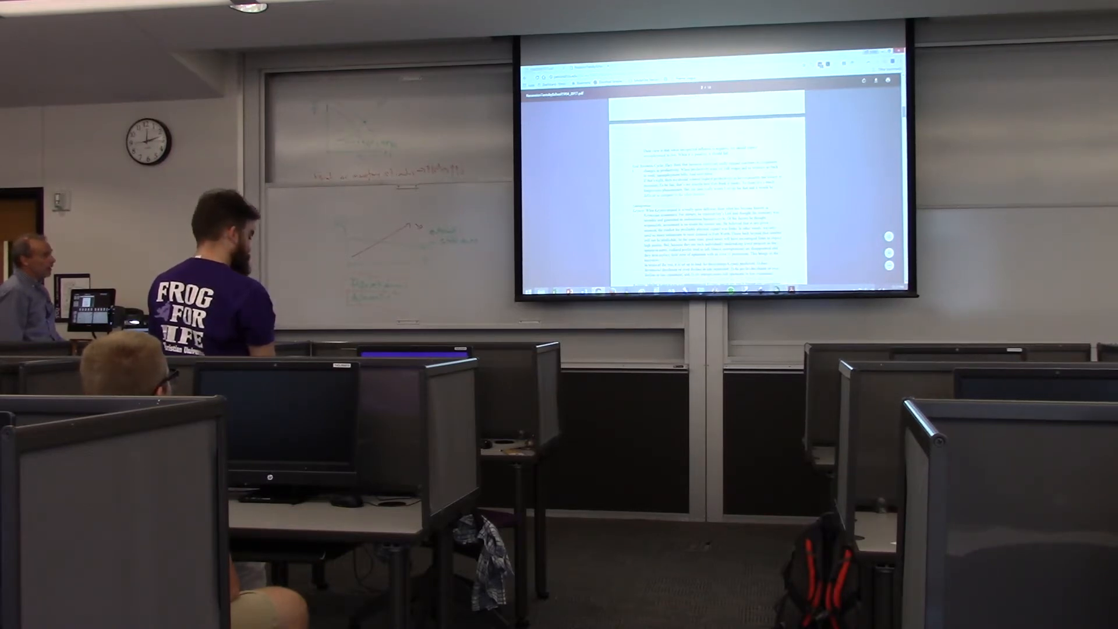
scroll("down", 3)
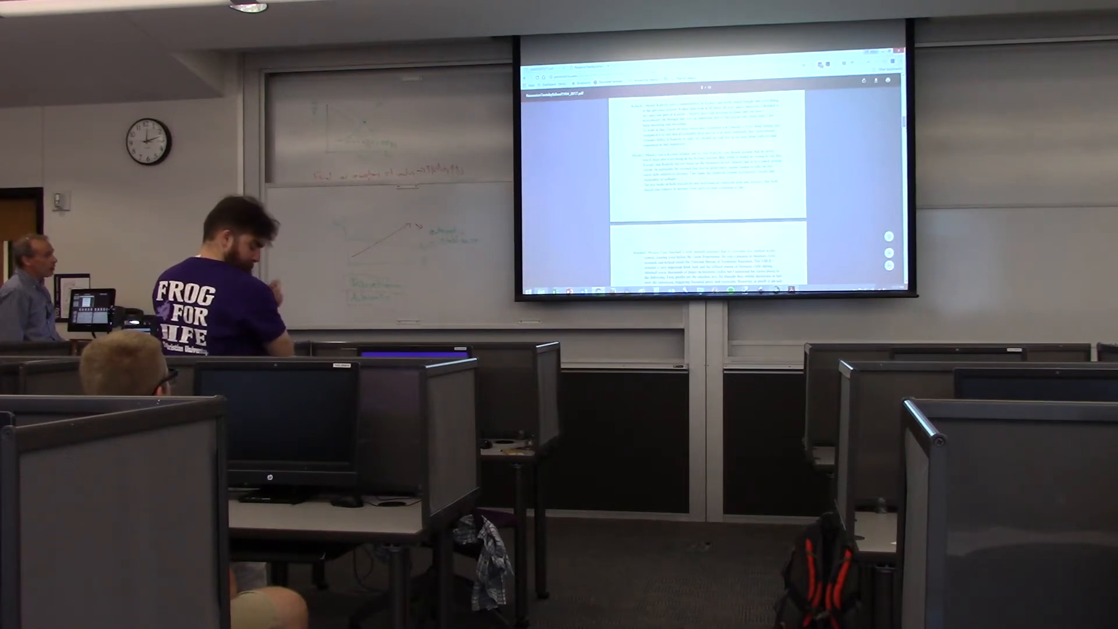